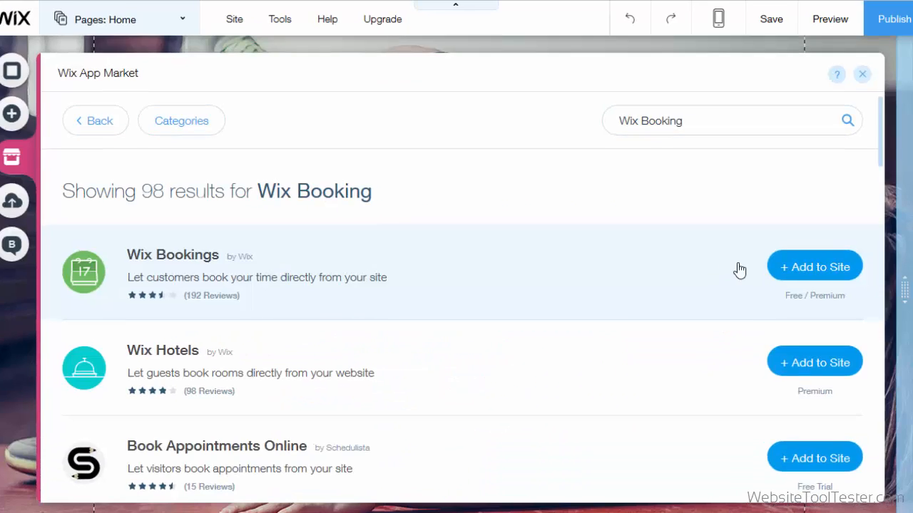
Step: Add Wix Bookings to the site, creating the Book Online page, and go to its settings
left_click(813, 266)
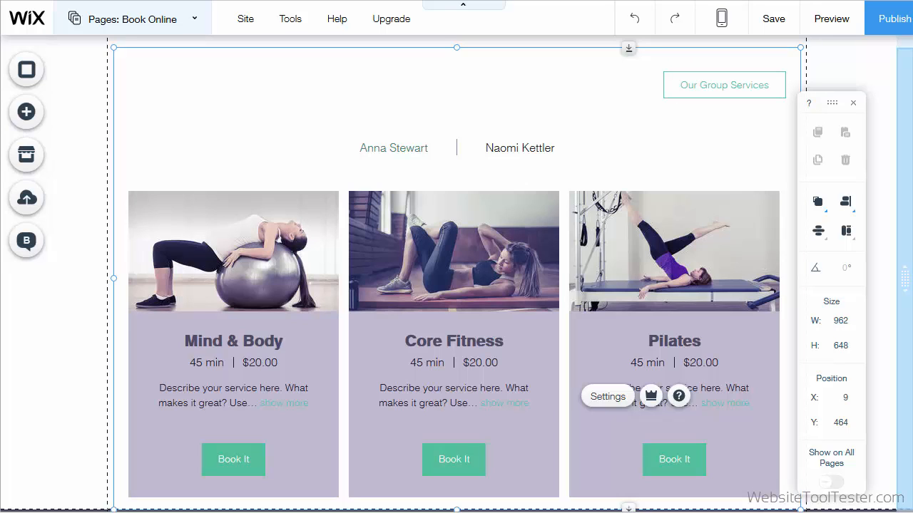
mouse_move(402, 362)
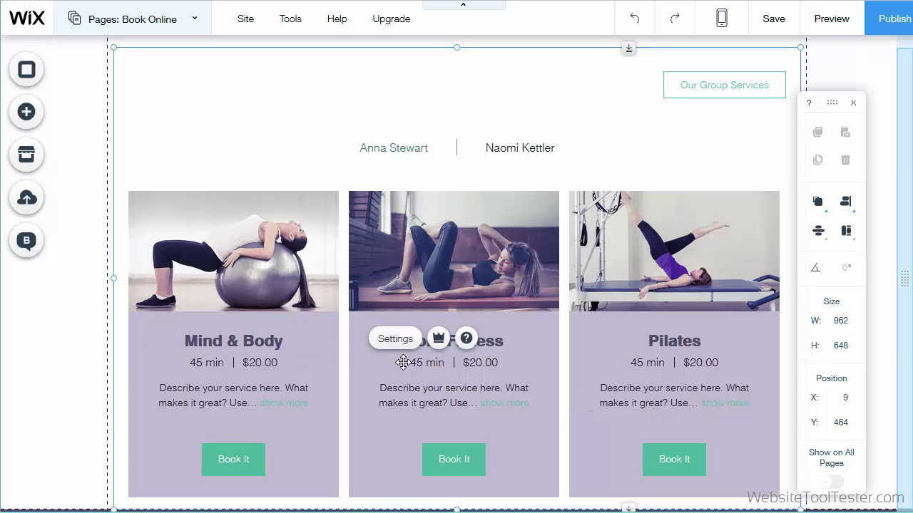
left_click(395, 339)
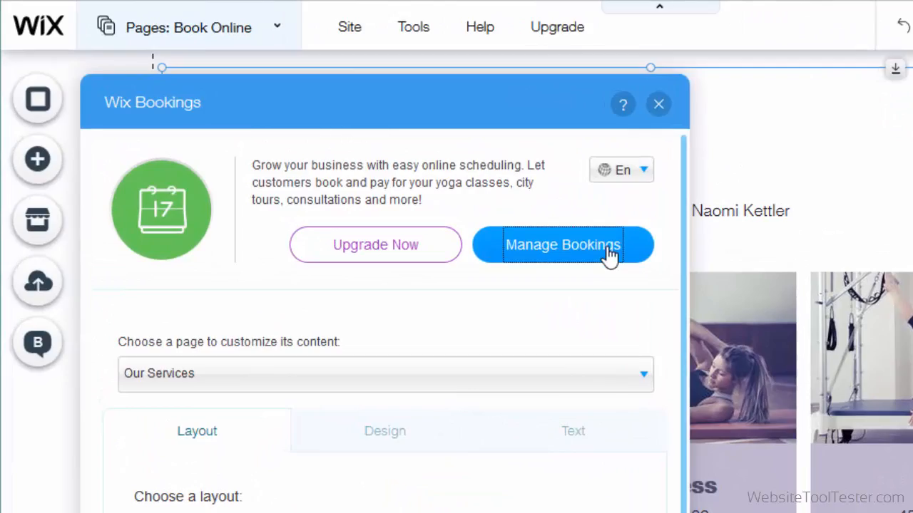
Step: From Manage Bookings, review the Mind & Body service's price, duration and location, and save it
left_click(560, 246)
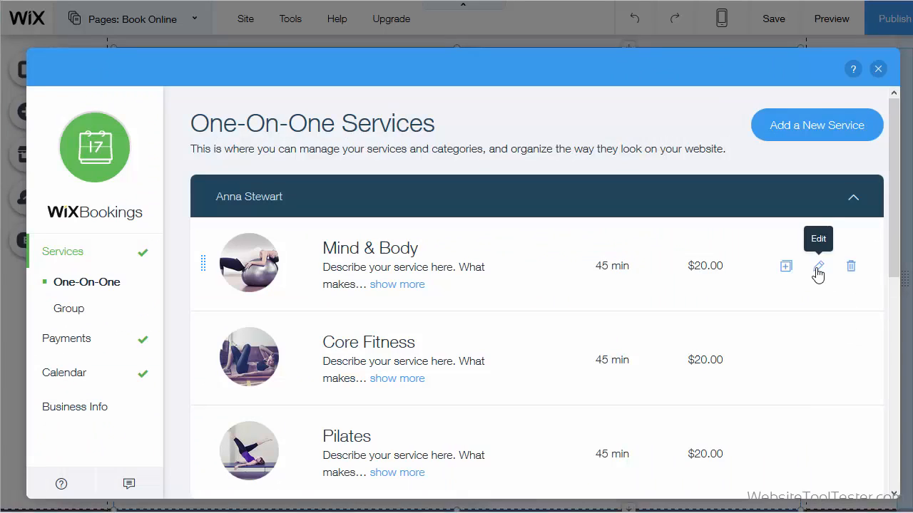
left_click(818, 267)
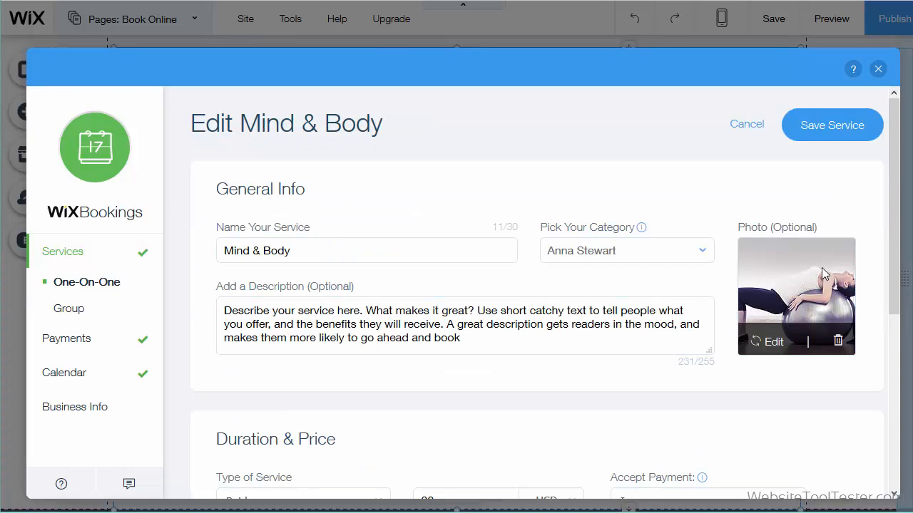
scroll("down", 3)
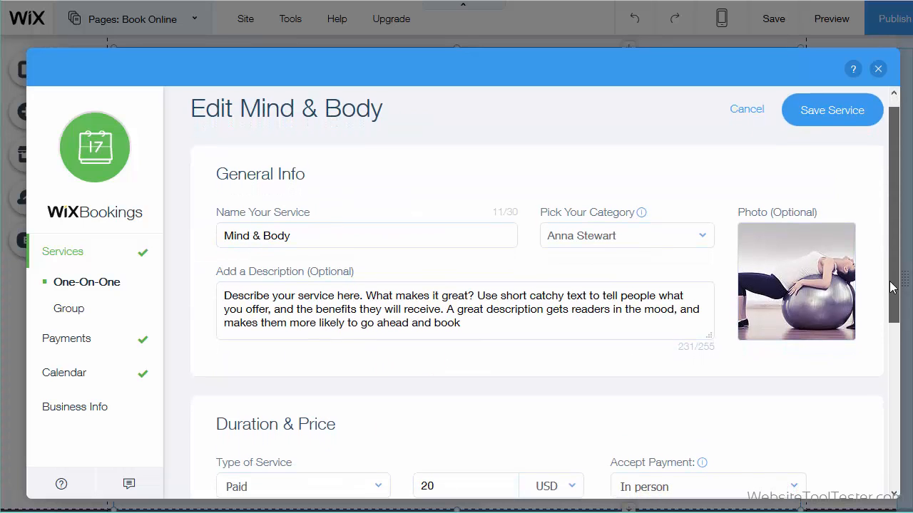
scroll("down", 3)
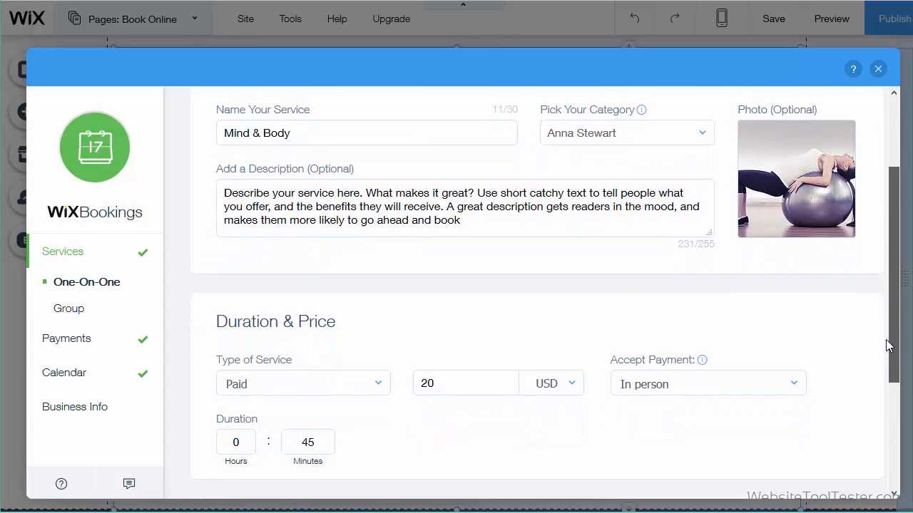
scroll("down", 3)
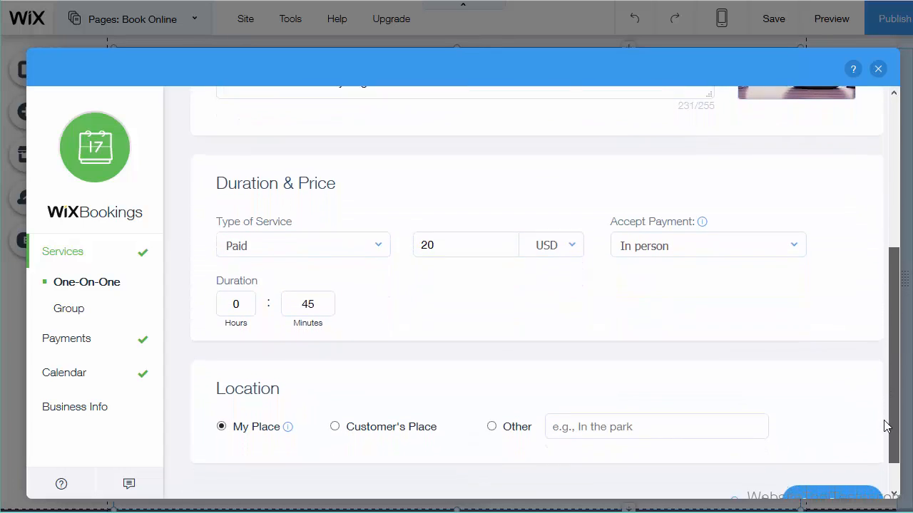
scroll("down", 3)
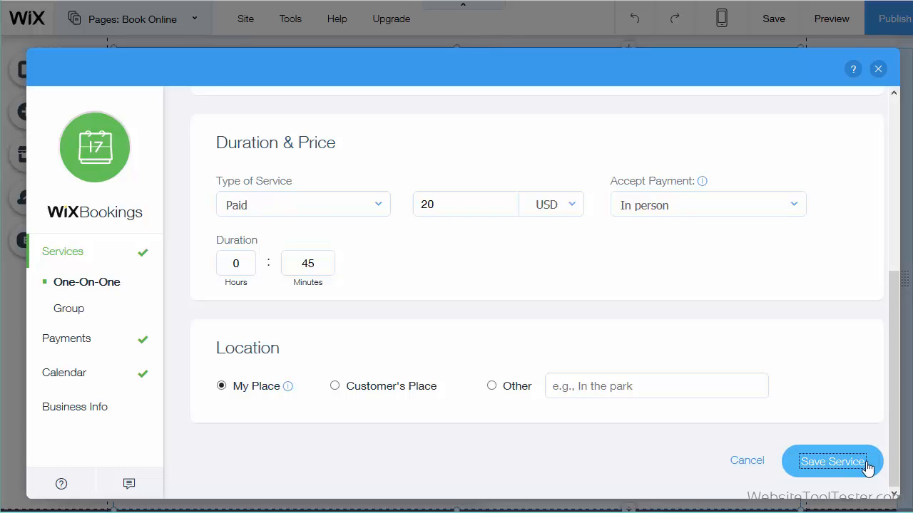
left_click(68, 308)
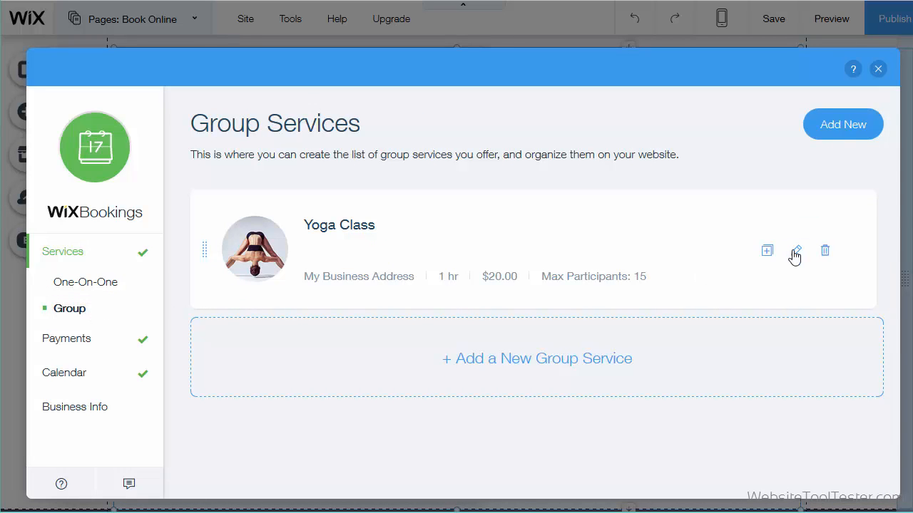
Step: Review the Yoga Class group service's details and schedule, reaching the calendar's Saturday 9am slot
left_click(796, 251)
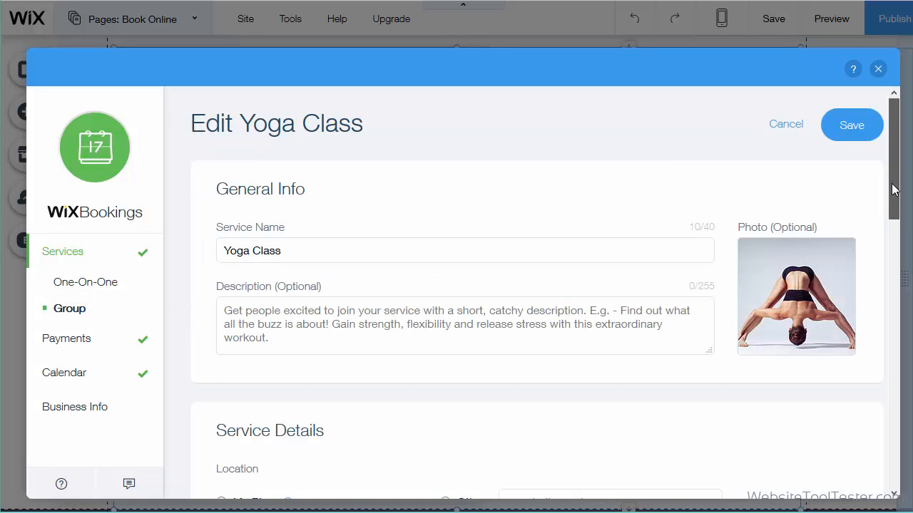
scroll("down", 3)
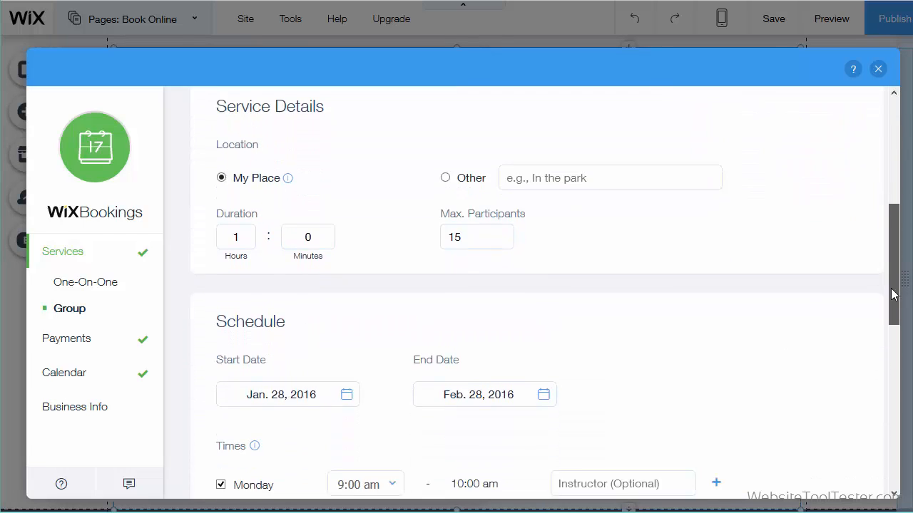
scroll("down", 3)
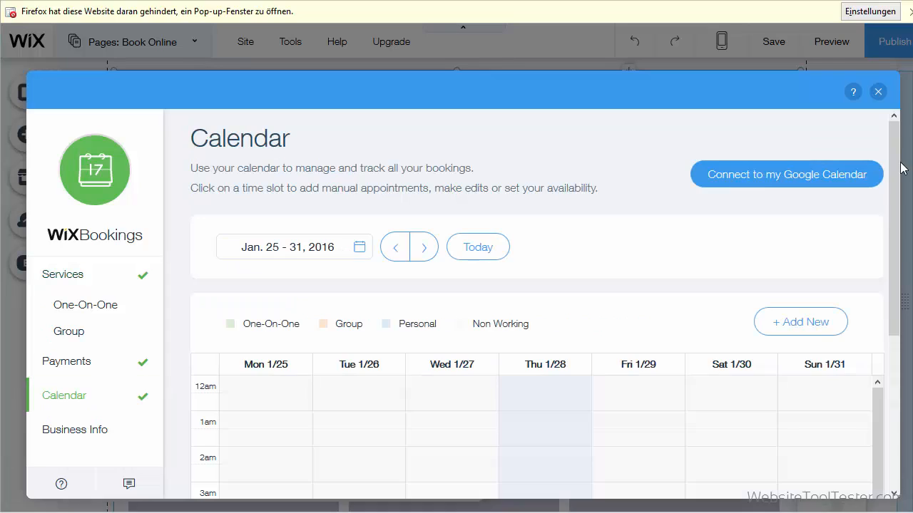
scroll("down", 3)
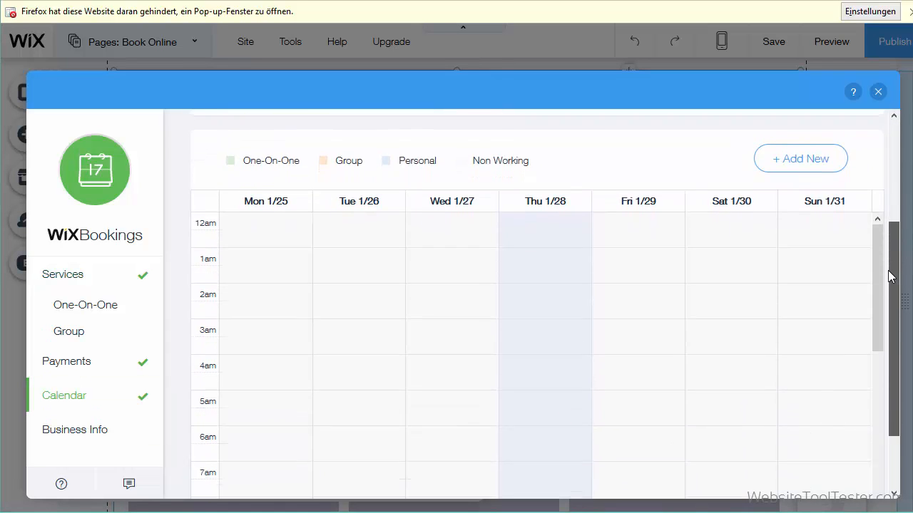
scroll("down", 3)
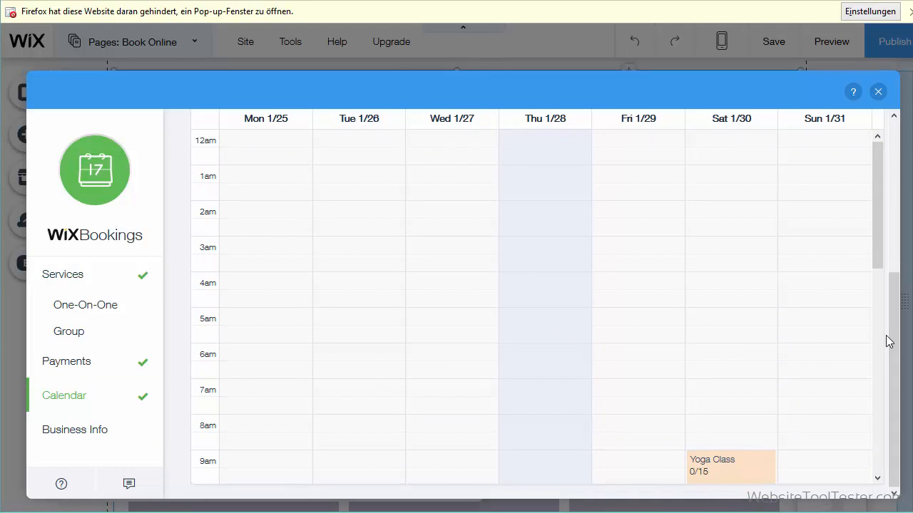
Step: Preview Book Online, join Yoga Class for Sat 9:00 am, and continue to the premium plans page
left_click(879, 91)
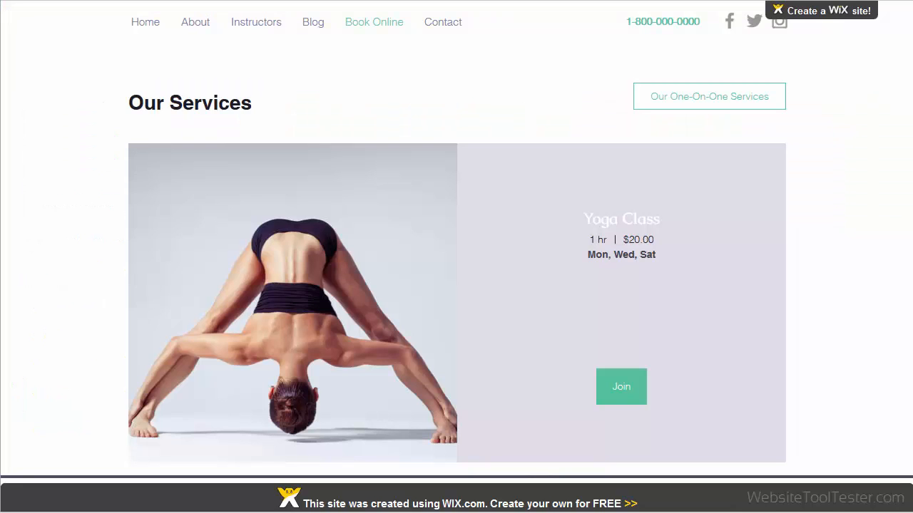
mouse_move(630, 502)
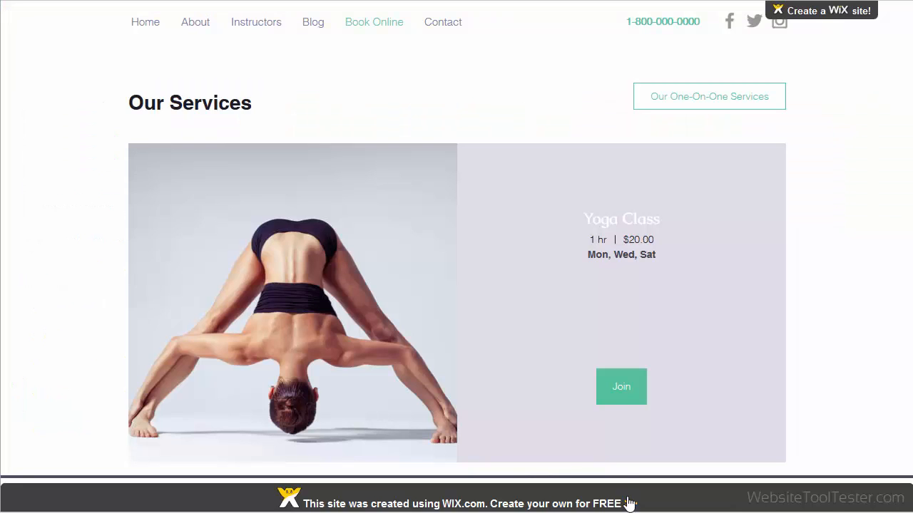
left_click(622, 386)
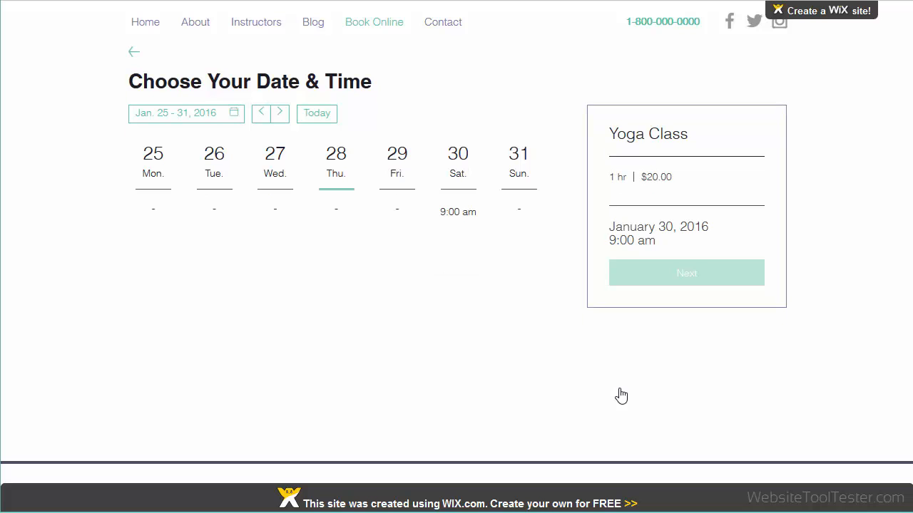
mouse_move(443, 210)
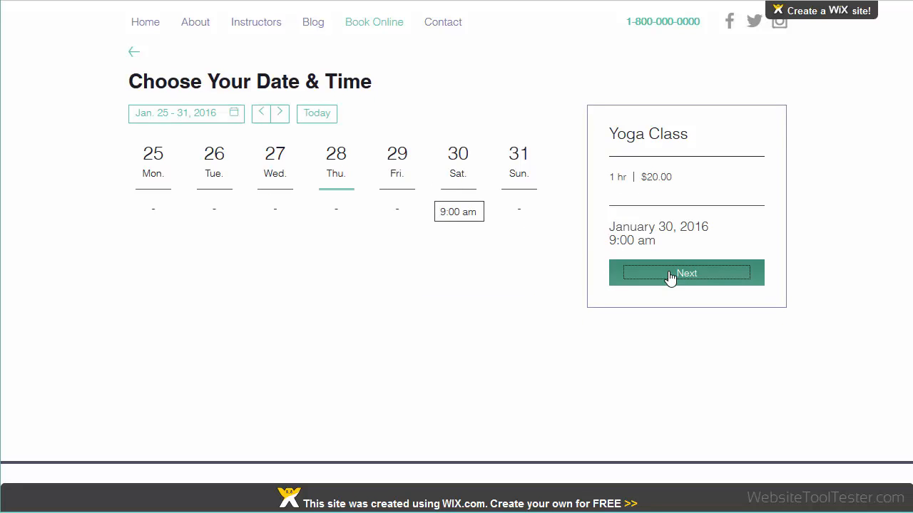
left_click(686, 274)
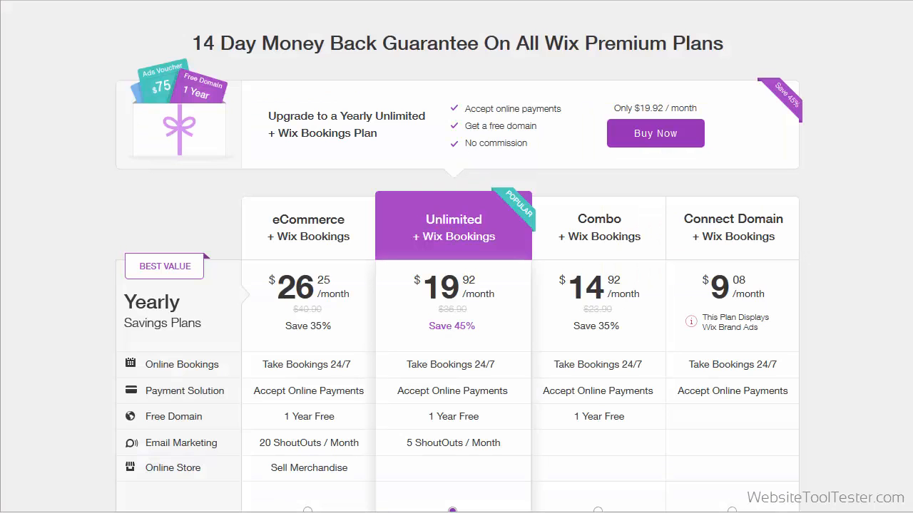